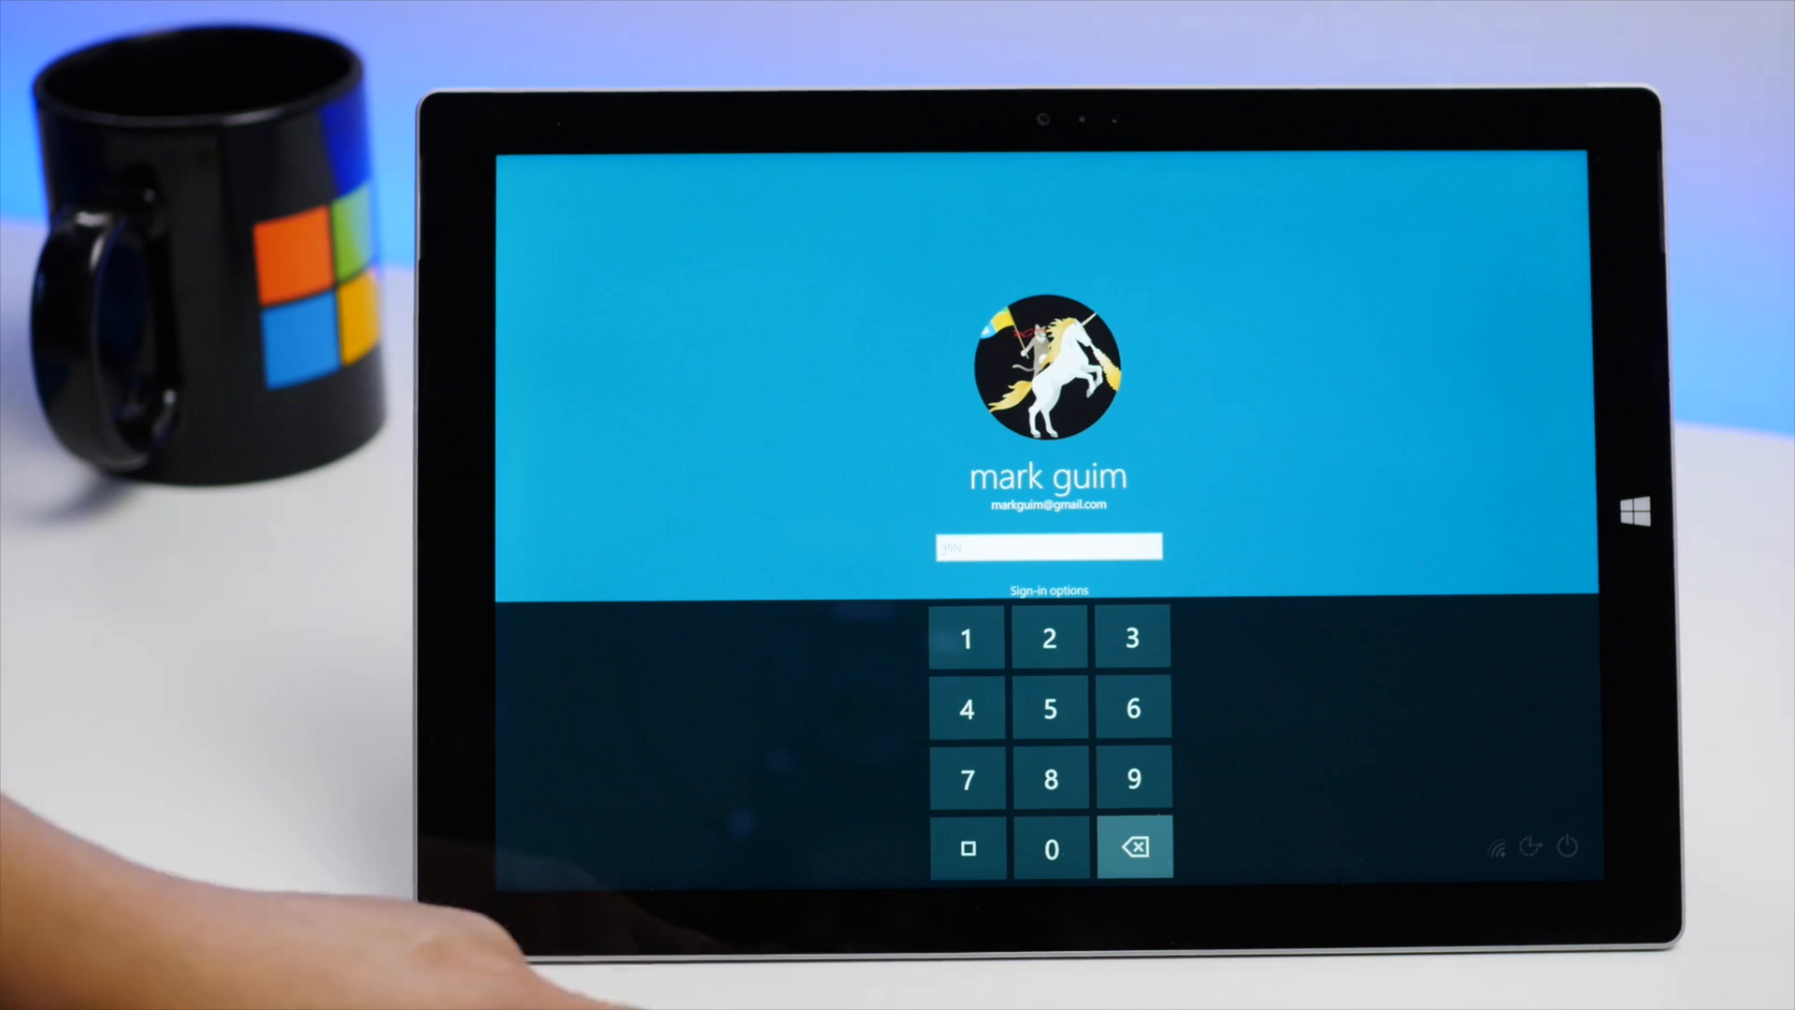
Step: Enter password characters on the touch keyboard with each pressed key highlighting blue
left_click(966, 636)
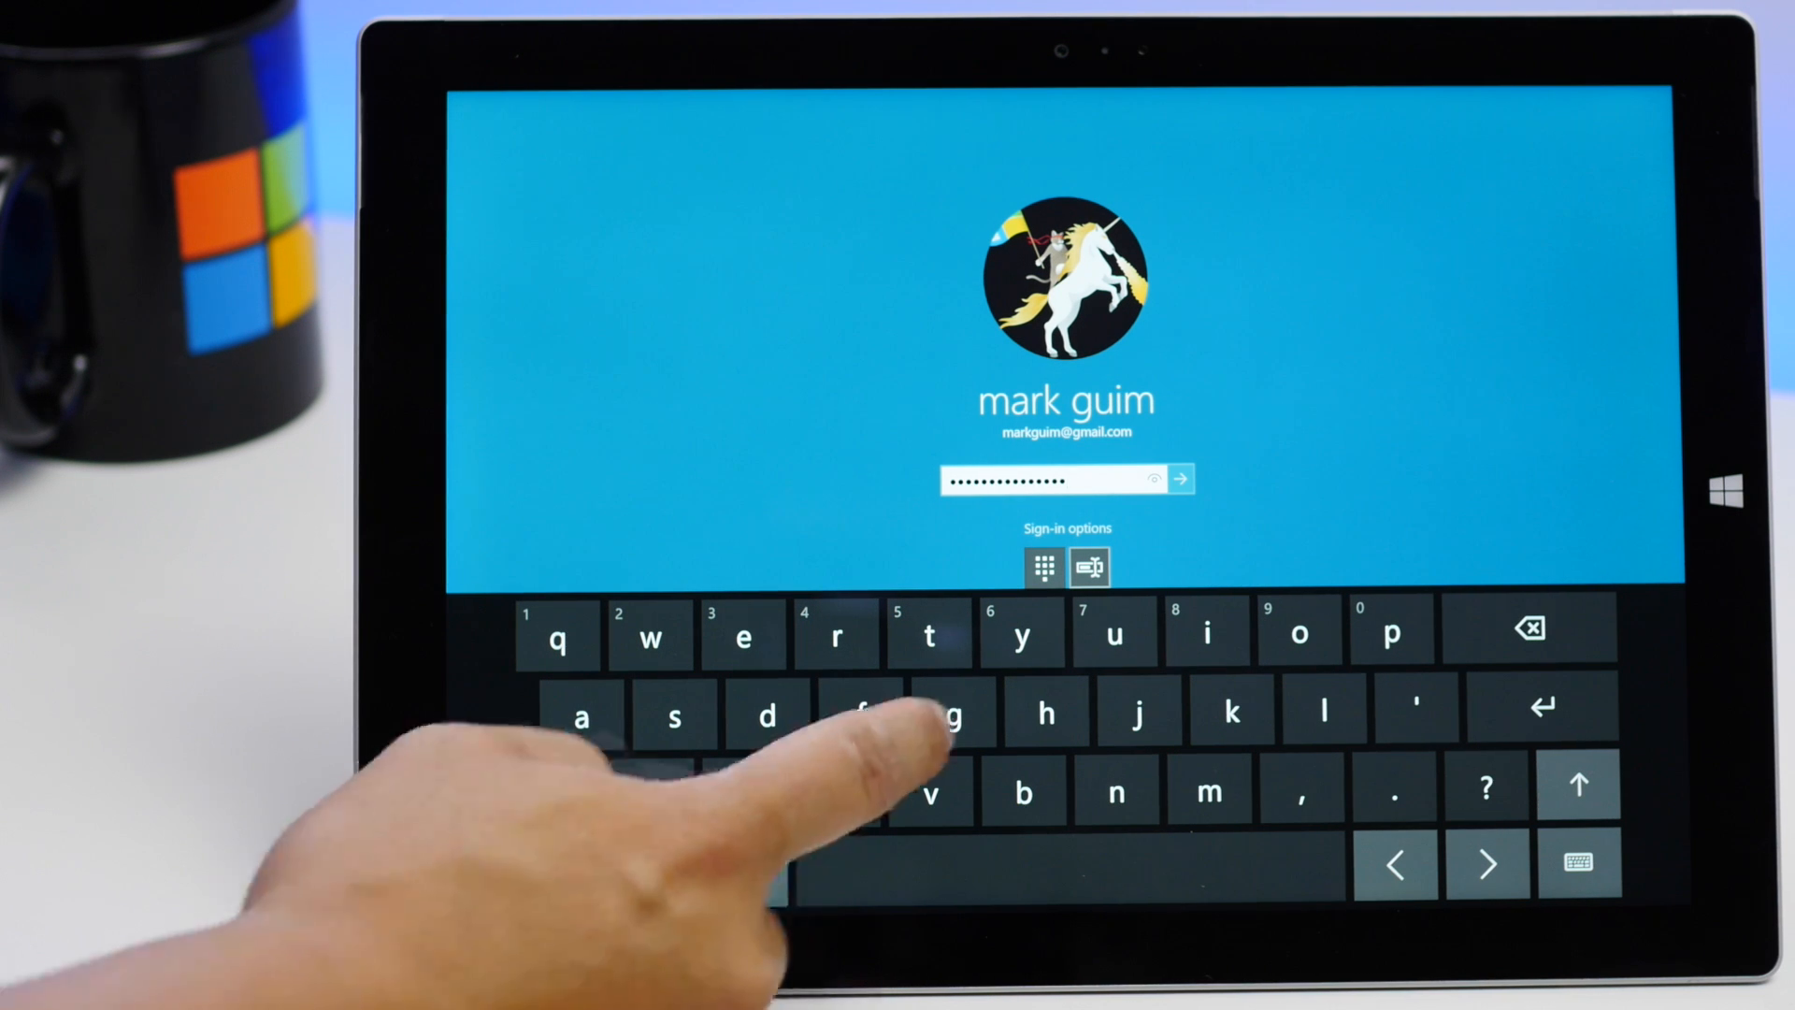
left_click(860, 710)
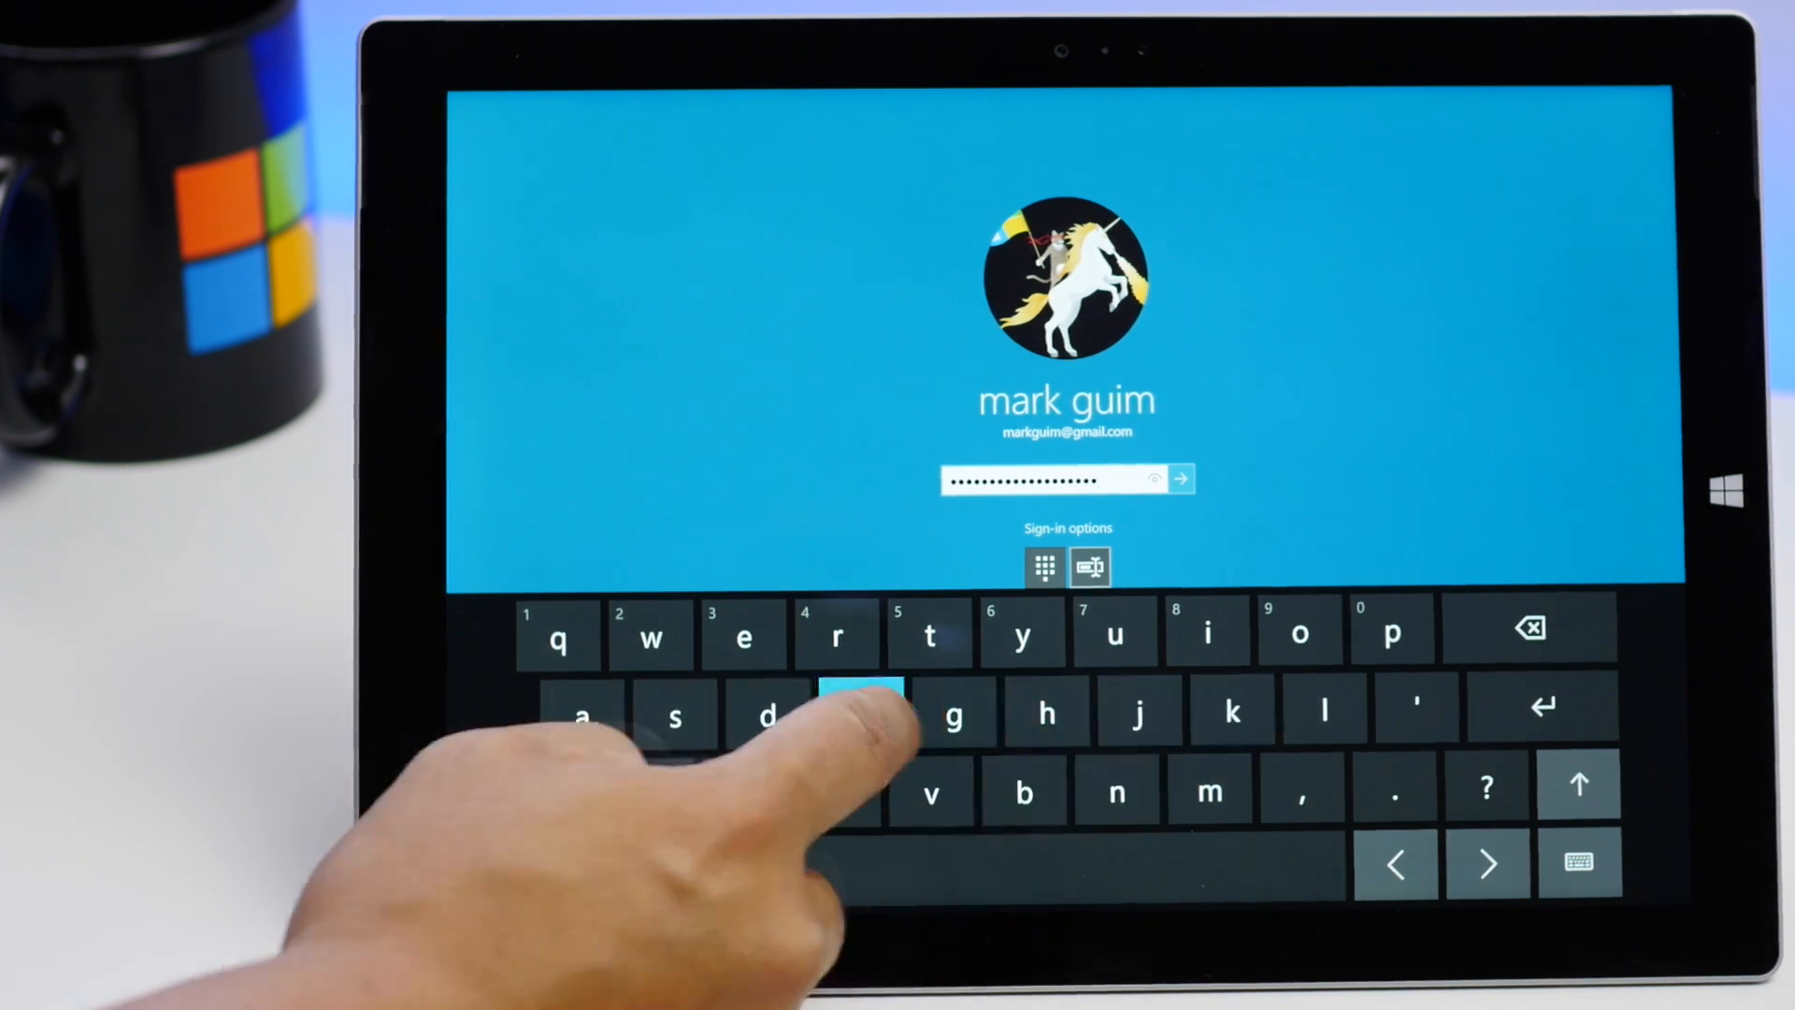